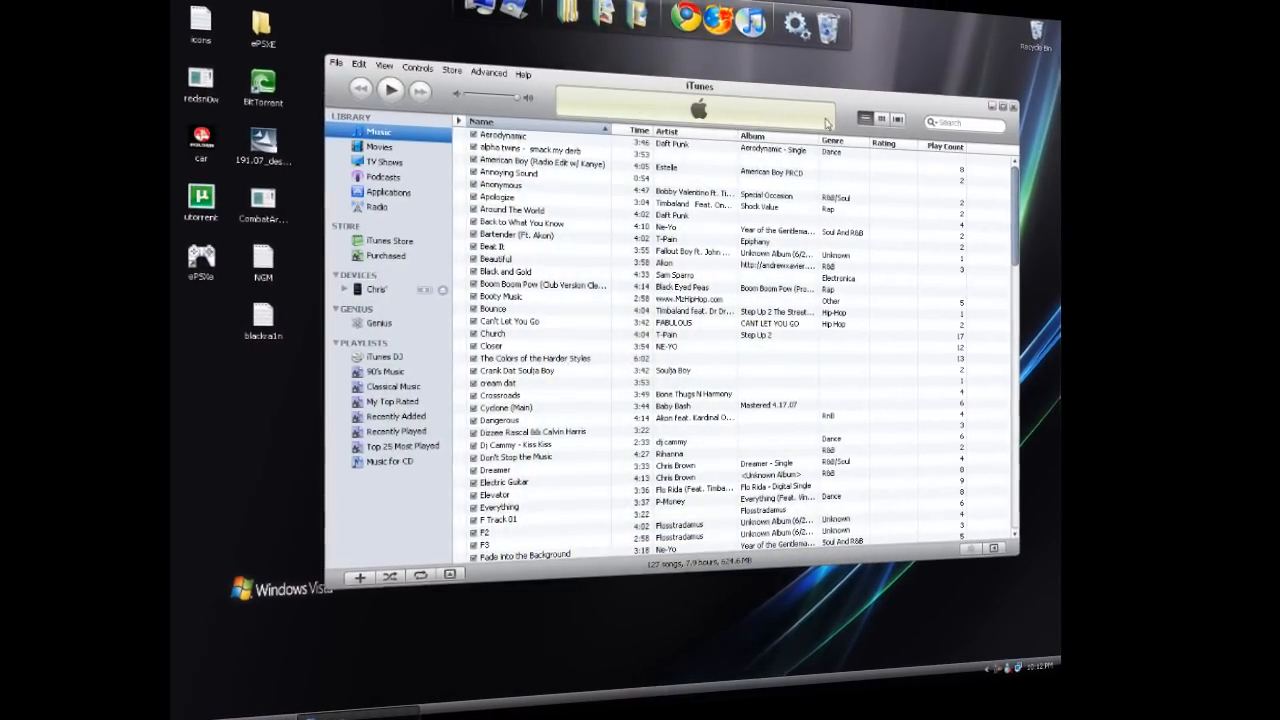
Put the iTunes library window away so the desktop with blackra1n shows
{"action": "left_click", "coordinate": [376, 288]}
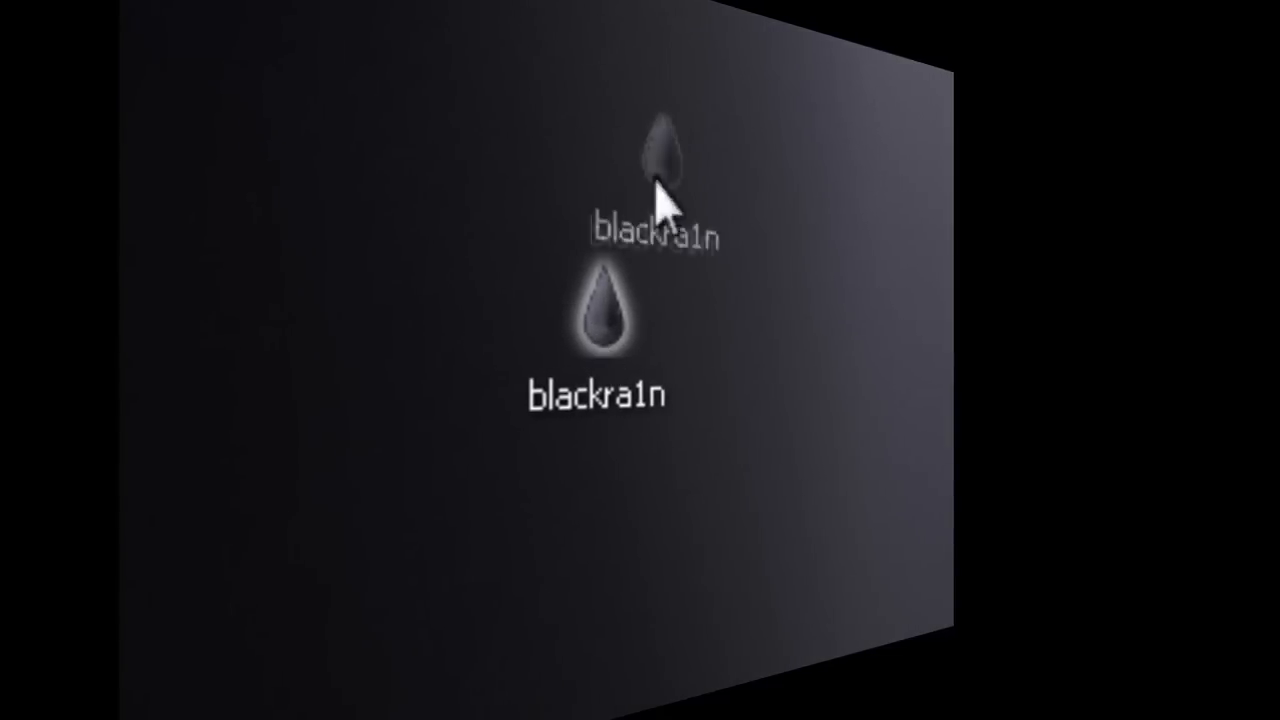
Launch blackra1n, allow the unsigned program to run, and hit 'make it ra1n'
{"action": "double_click", "coordinate": [596, 320]}
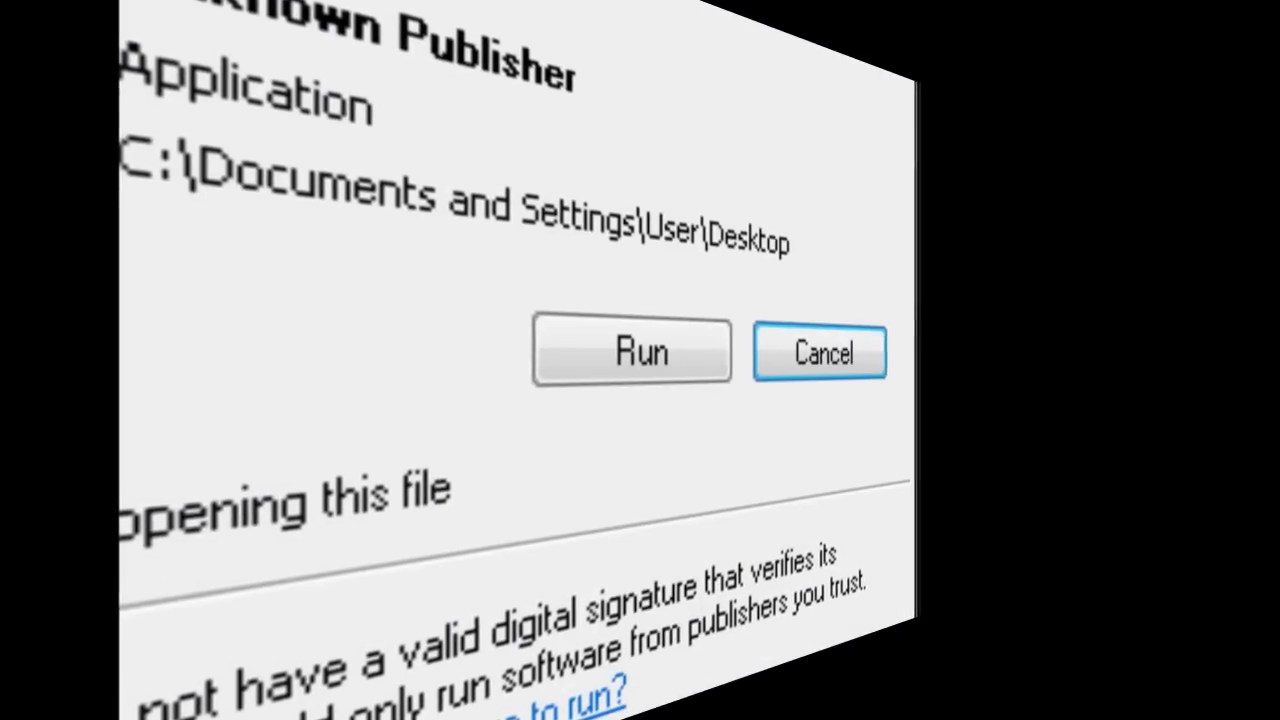
{"action": "left_click", "coordinate": [632, 352]}
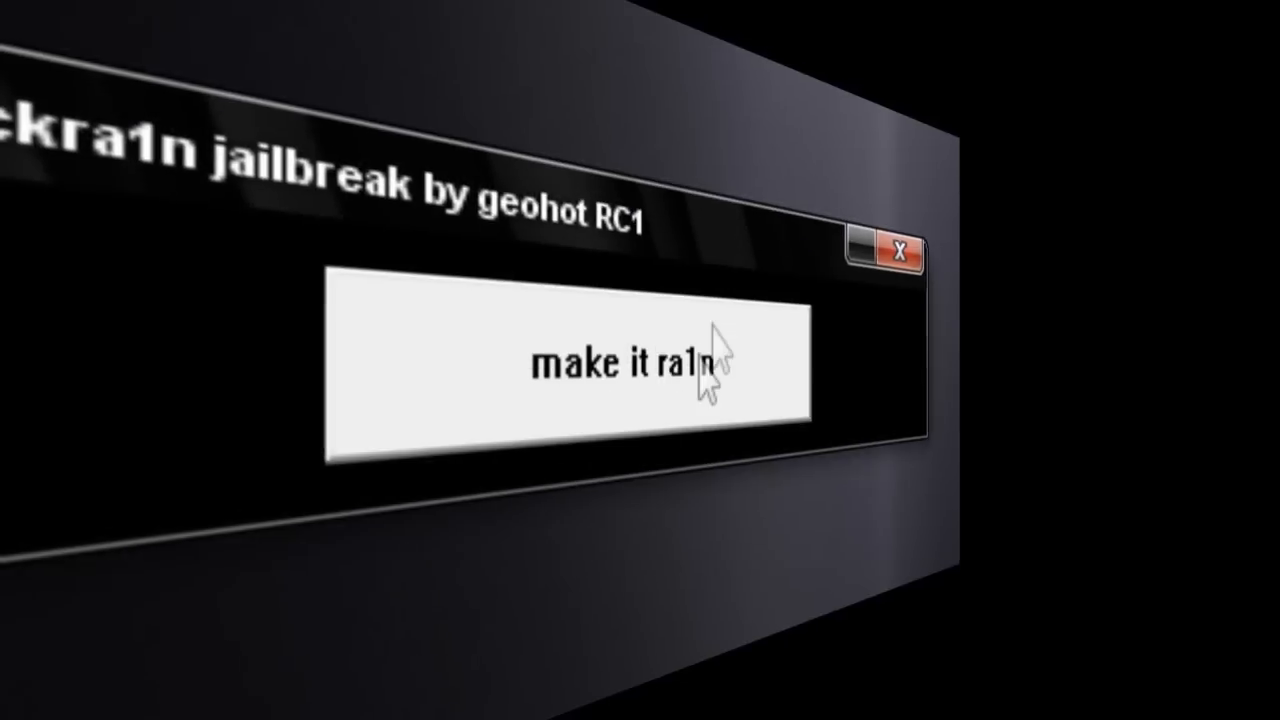
{"action": "left_click", "coordinate": [600, 364]}
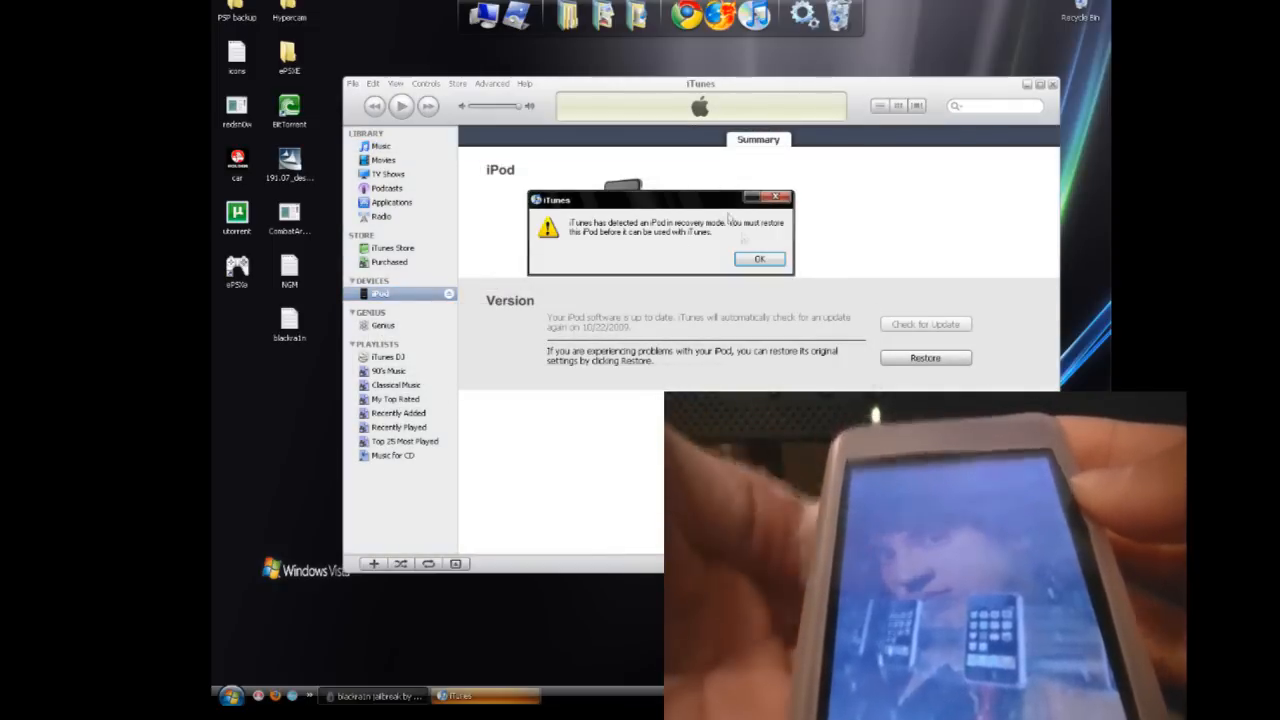
Dismiss the iTunes recovery-mode alert with OK and close the notice
{"action": "left_click", "coordinate": [760, 258]}
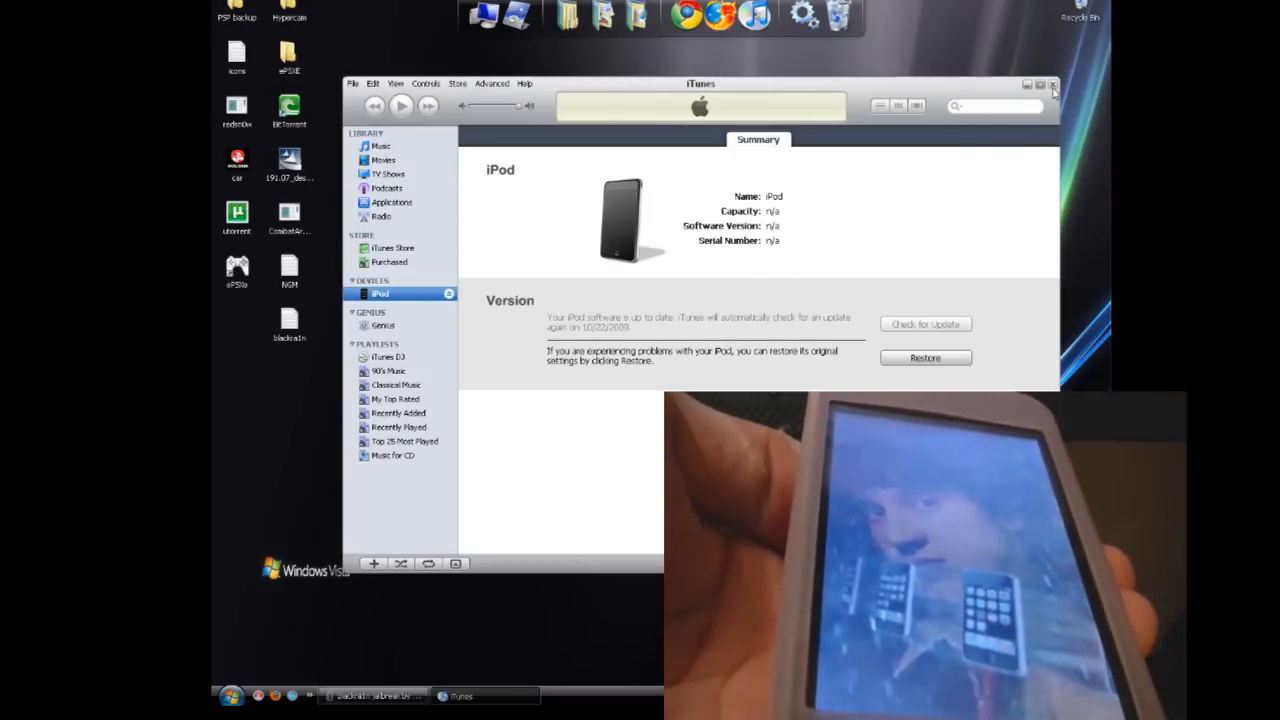
{"action": "left_click", "coordinate": [1052, 84]}
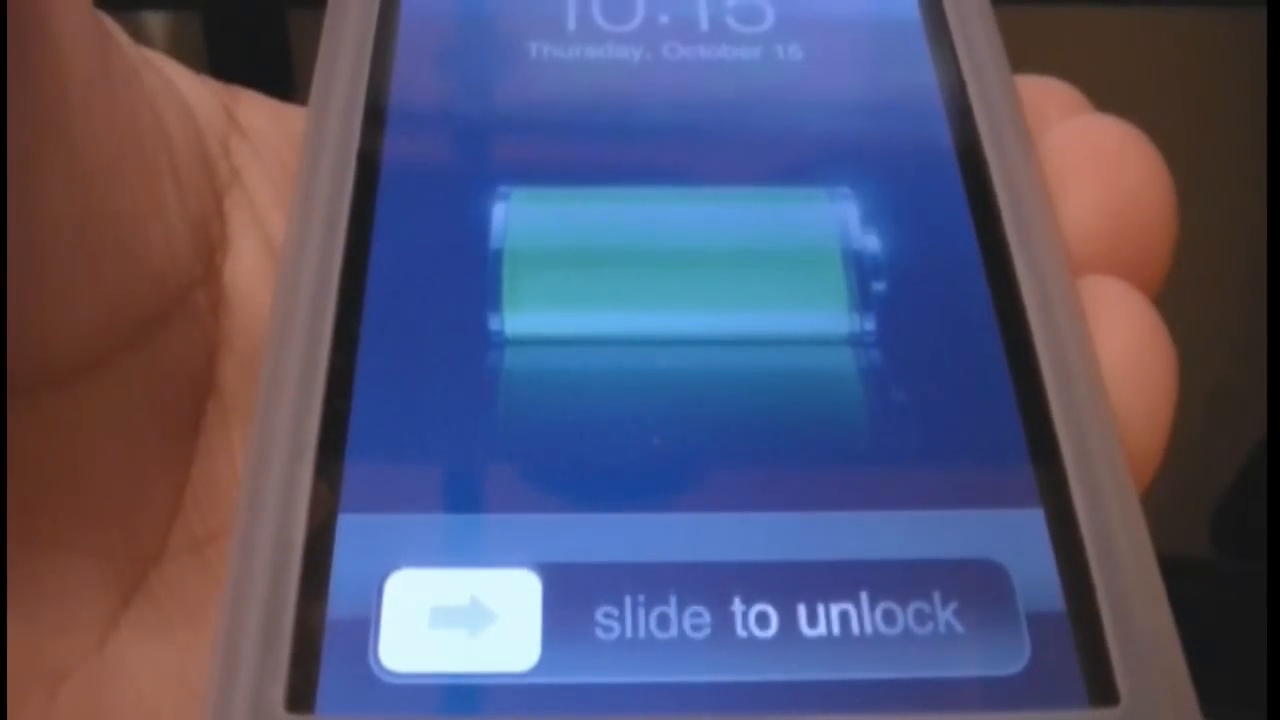
Slide to unlock the iPod touch and swipe through its home screen app pages
{"action": "left_click_drag", "start_coordinate": [456, 616], "coordinate": [920, 616]}
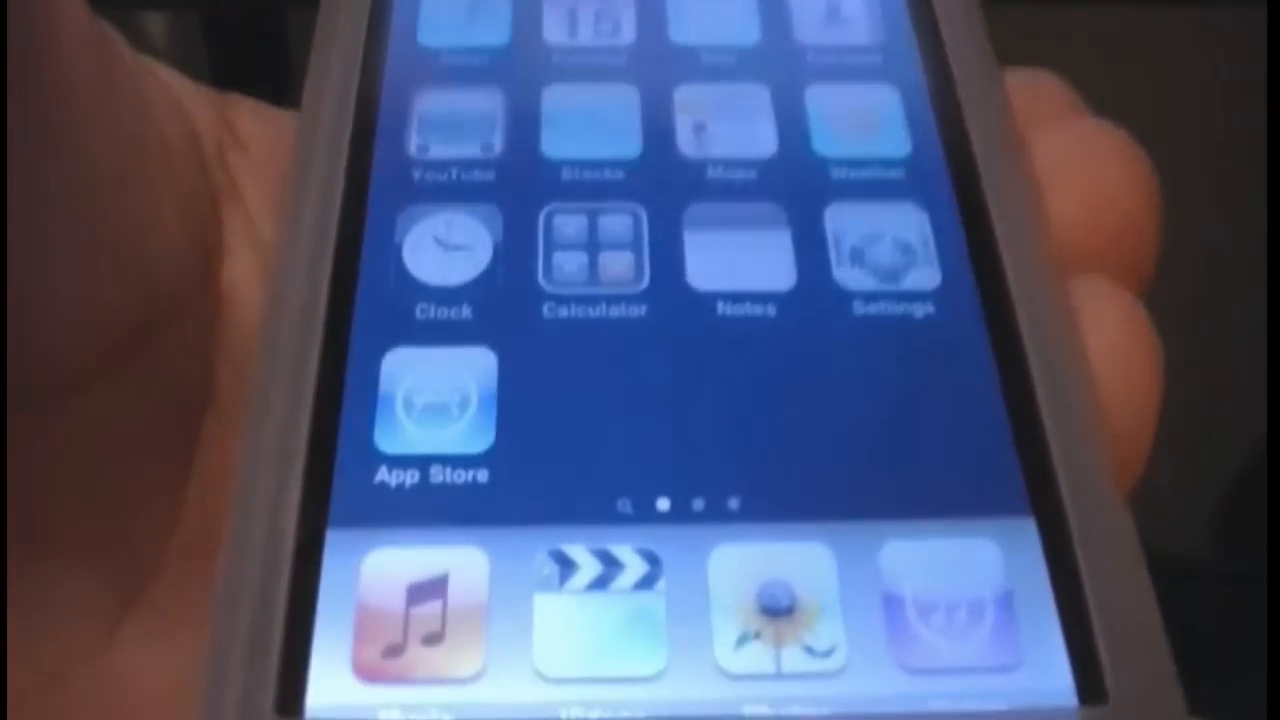
{"action": "scroll", "scroll_direction": "left", "scroll_amount": 3}
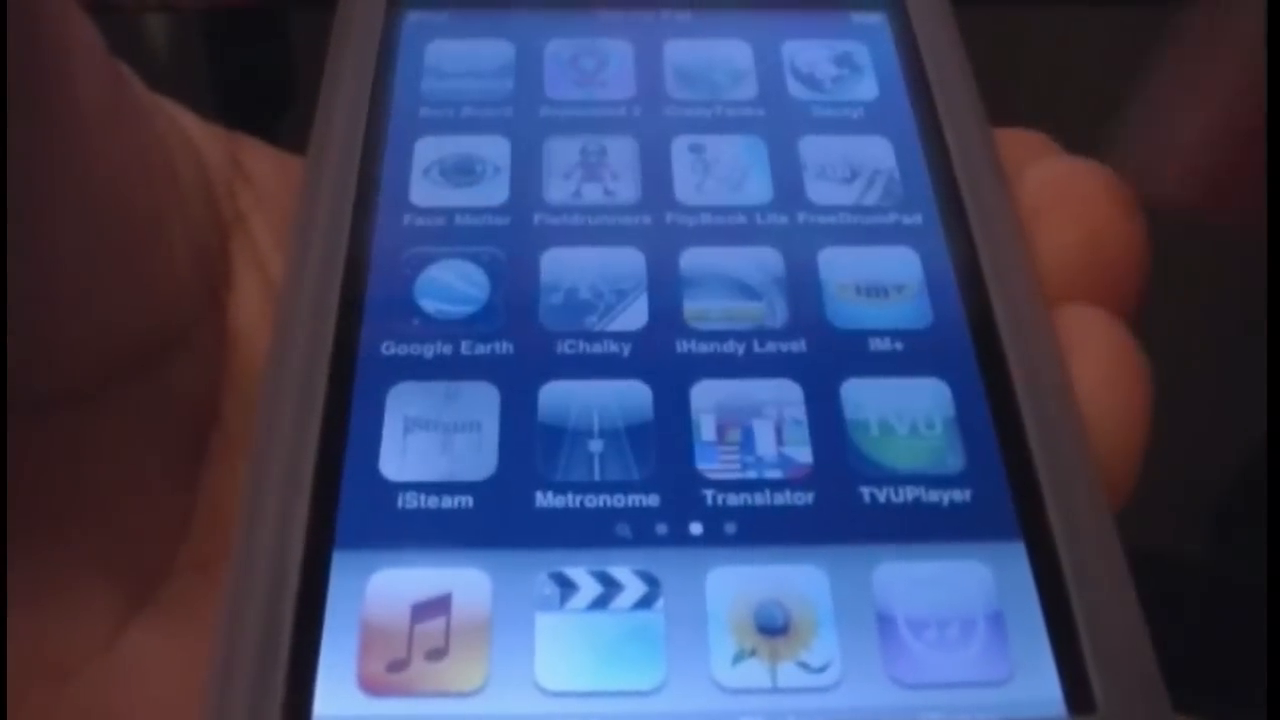